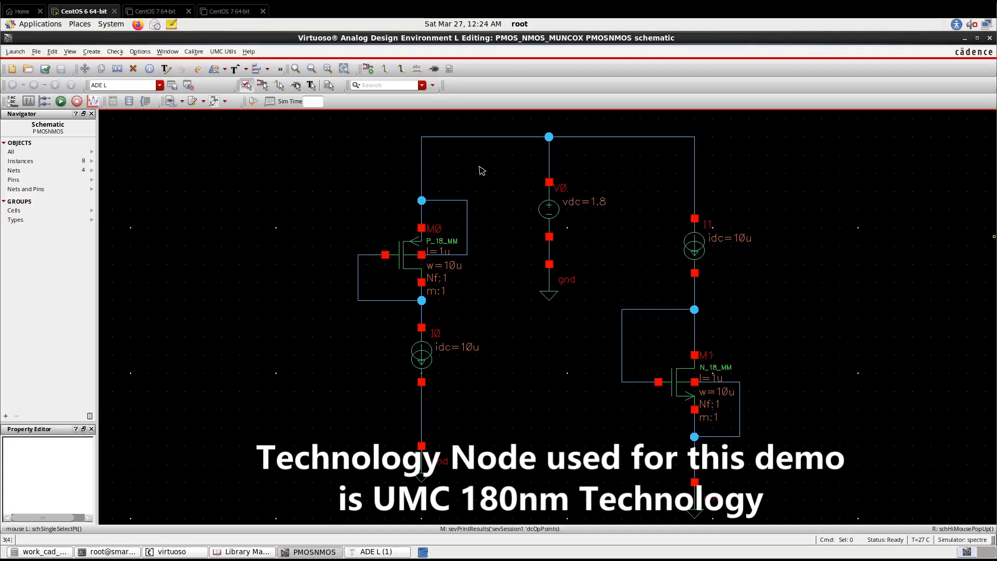
{"action": "mouse_move", "coordinate": [851, 437]}
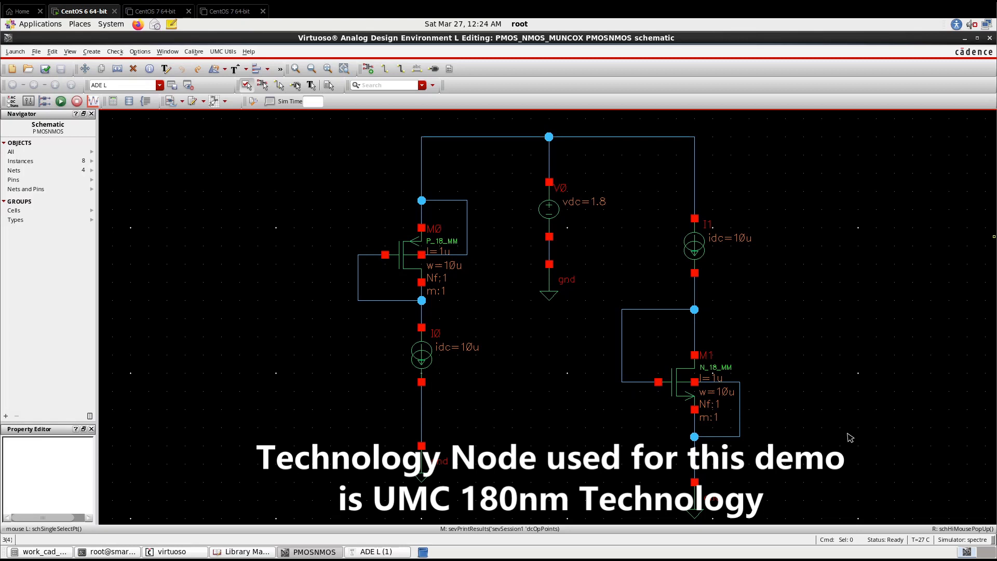
{"action": "mouse_move", "coordinate": [522, 339]}
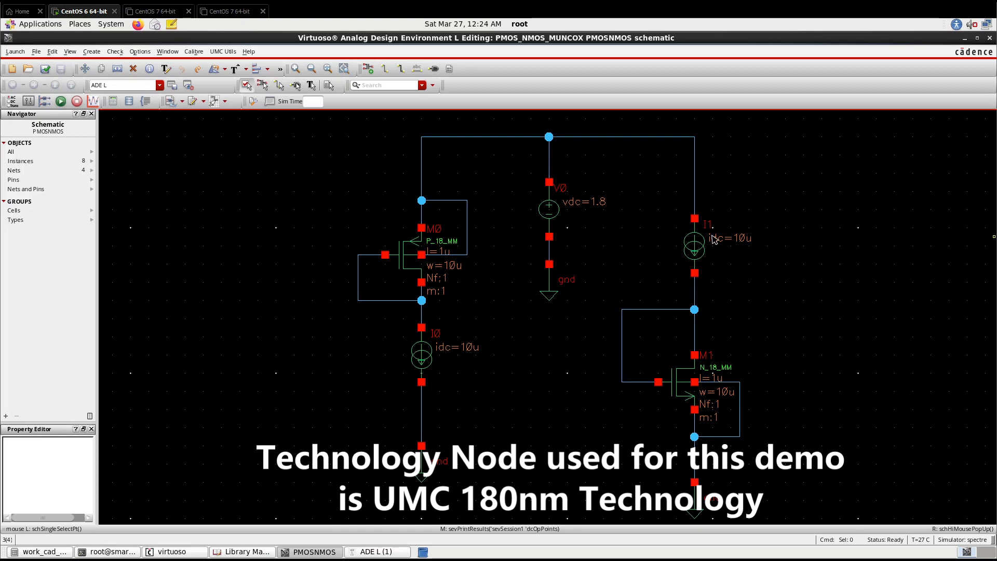
{"action": "mouse_move", "coordinate": [427, 348]}
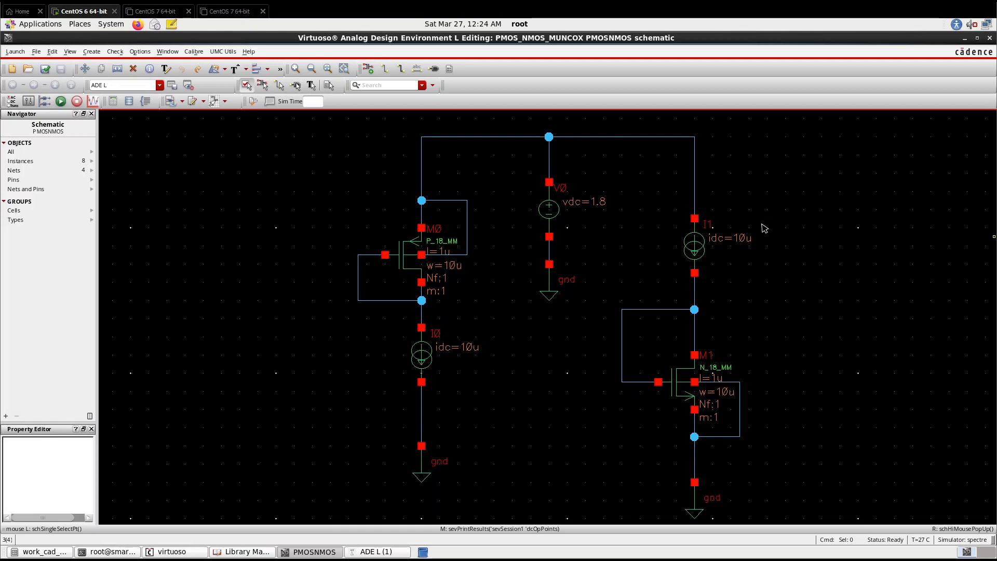
{"action": "mouse_move", "coordinate": [731, 250]}
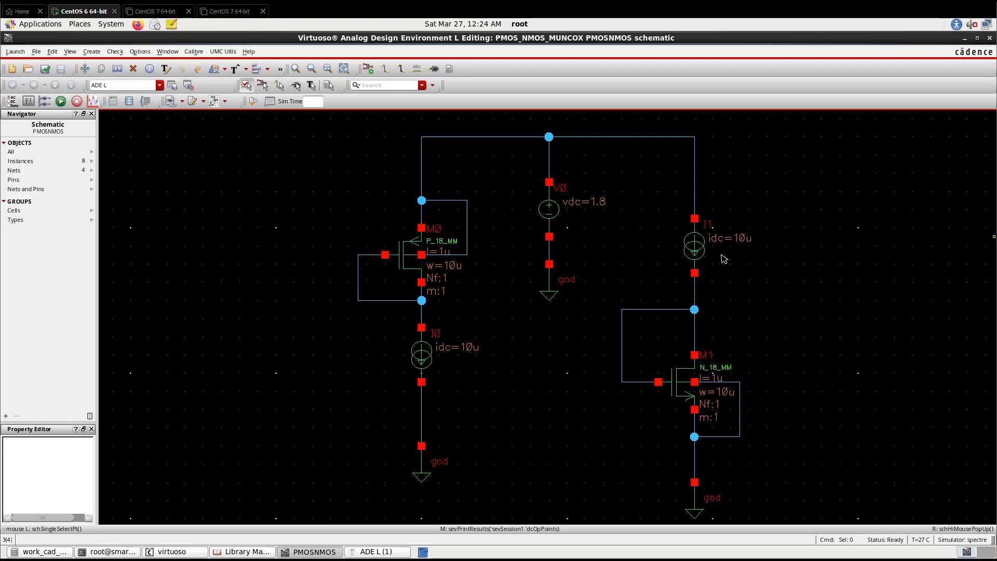
{"action": "mouse_move", "coordinate": [726, 419]}
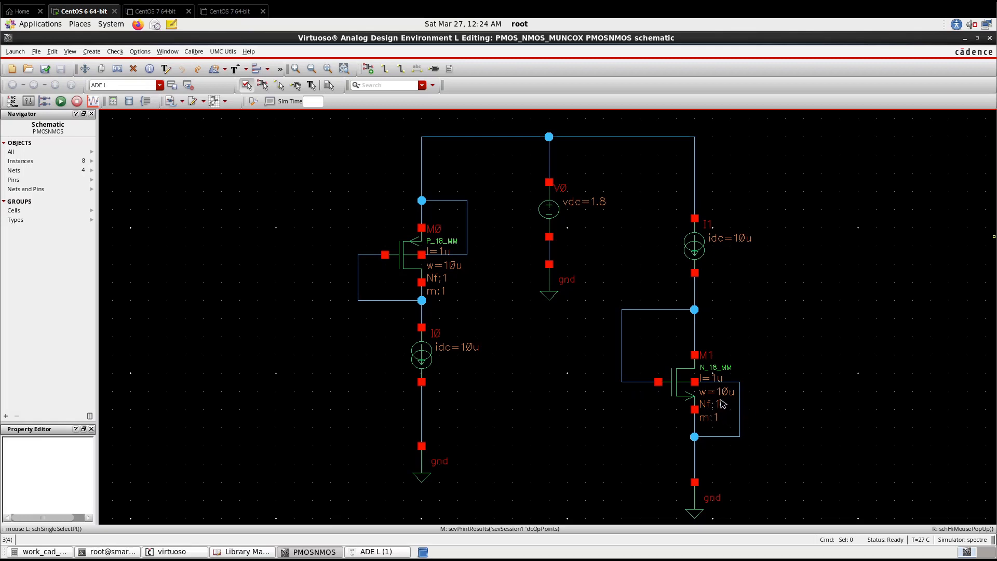
{"action": "mouse_move", "coordinate": [723, 399]}
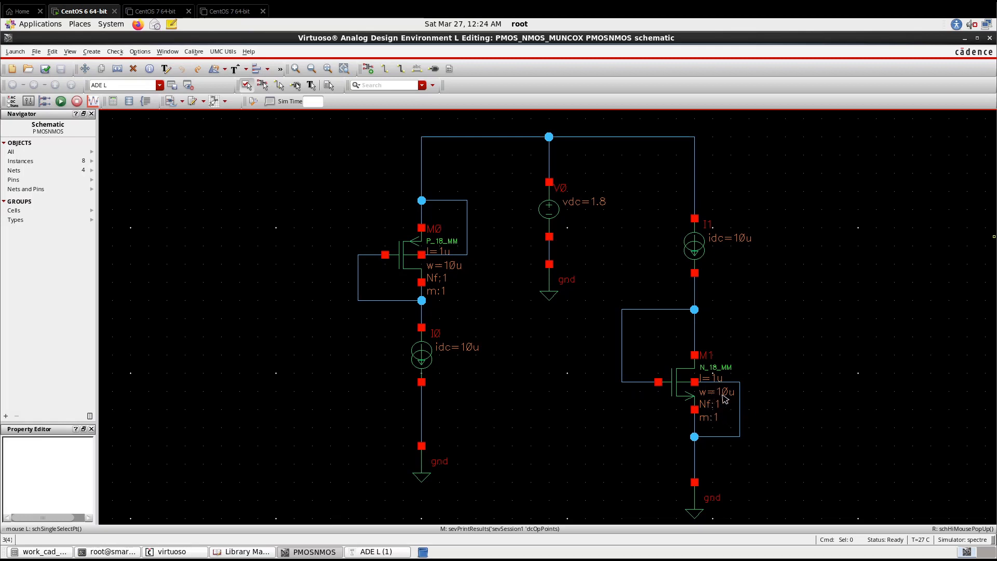
{"action": "mouse_move", "coordinate": [718, 384]}
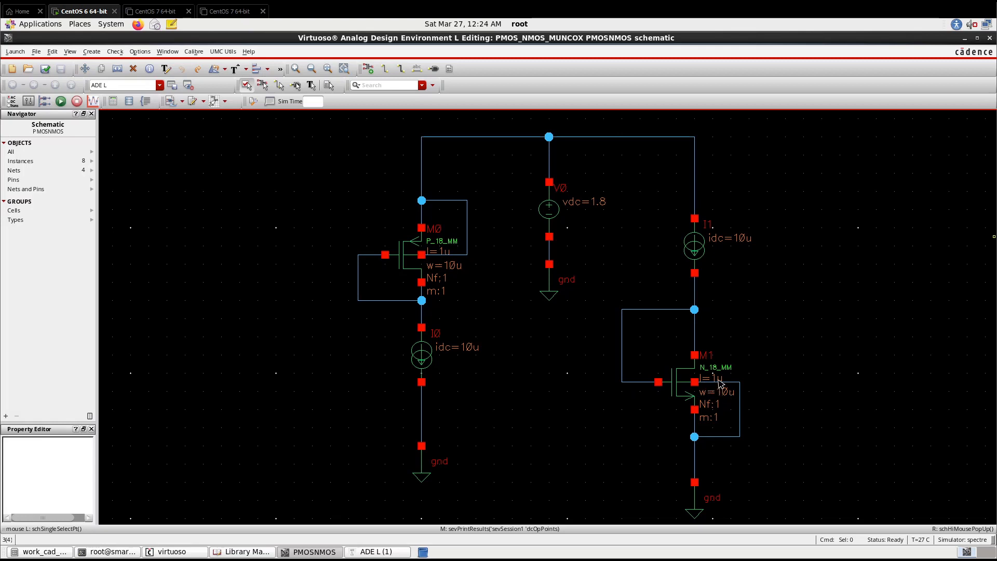
{"action": "mouse_move", "coordinate": [446, 270]}
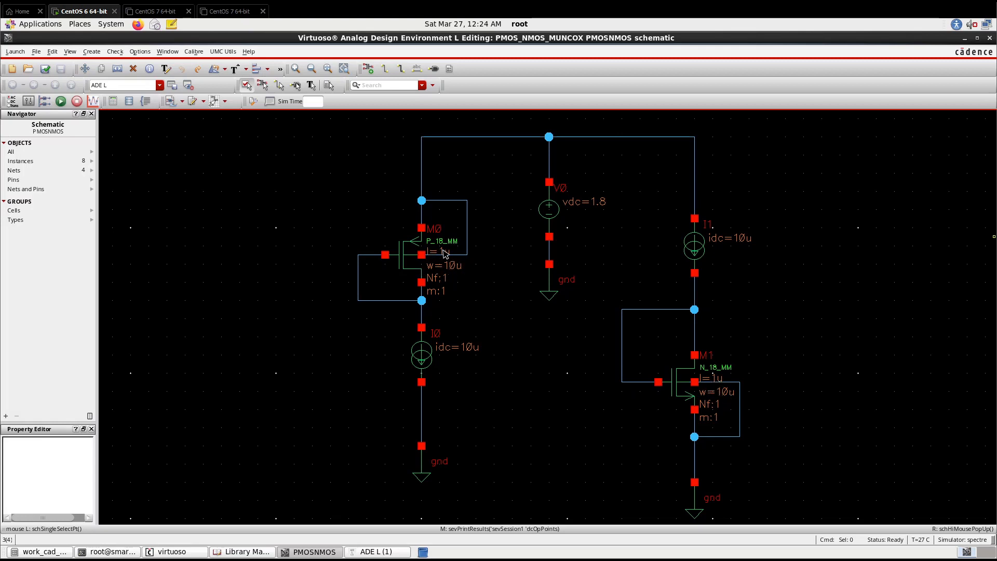
{"action": "mouse_move", "coordinate": [592, 212]}
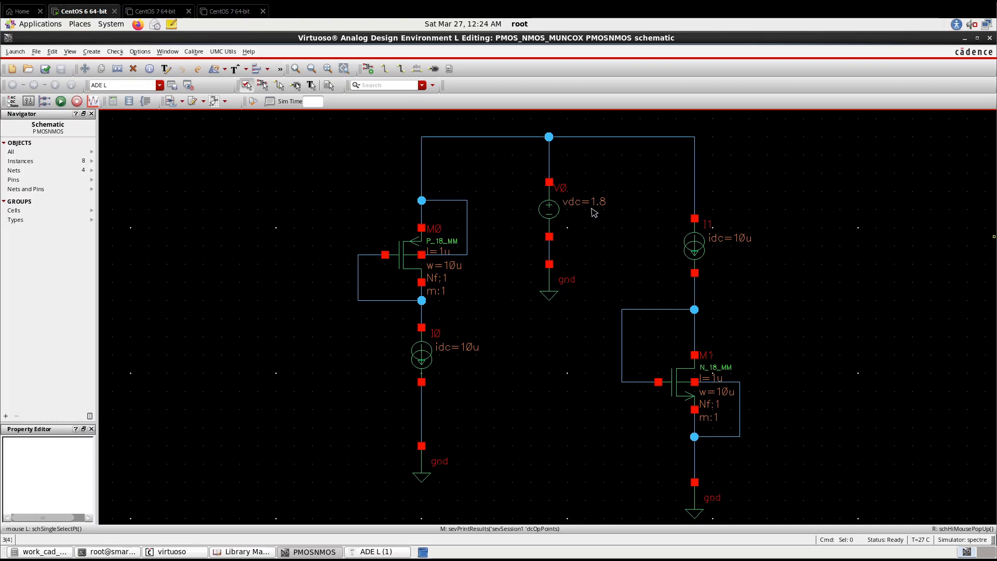
{"action": "mouse_move", "coordinate": [612, 221]}
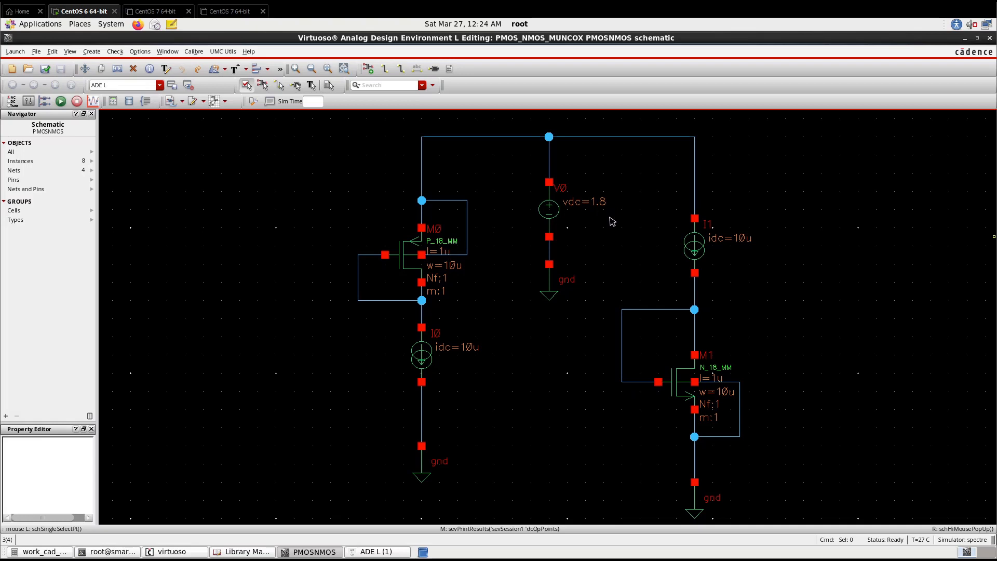
{"action": "mouse_move", "coordinate": [330, 238]}
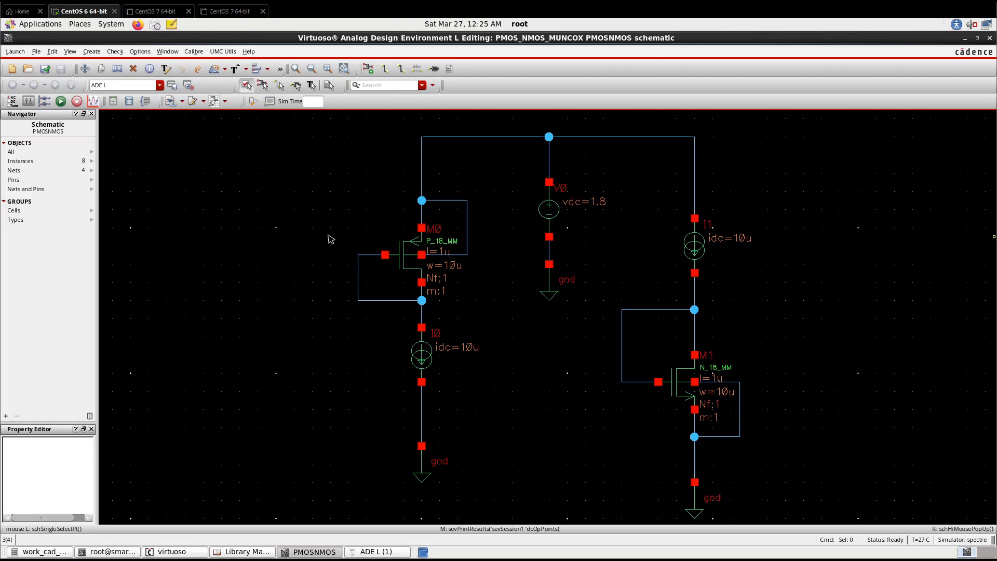
{"action": "mouse_move", "coordinate": [414, 326]}
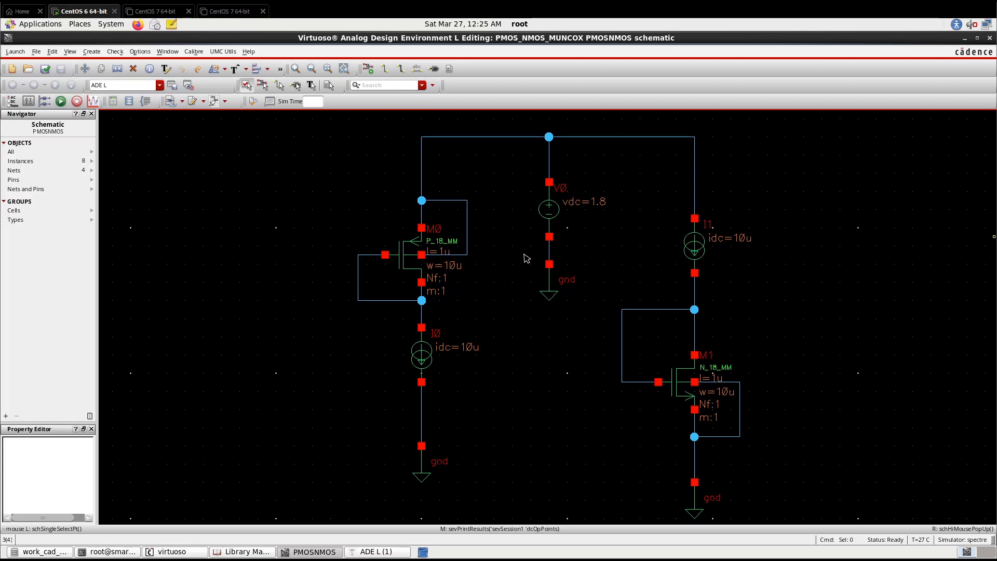
{"action": "mouse_move", "coordinate": [338, 345]}
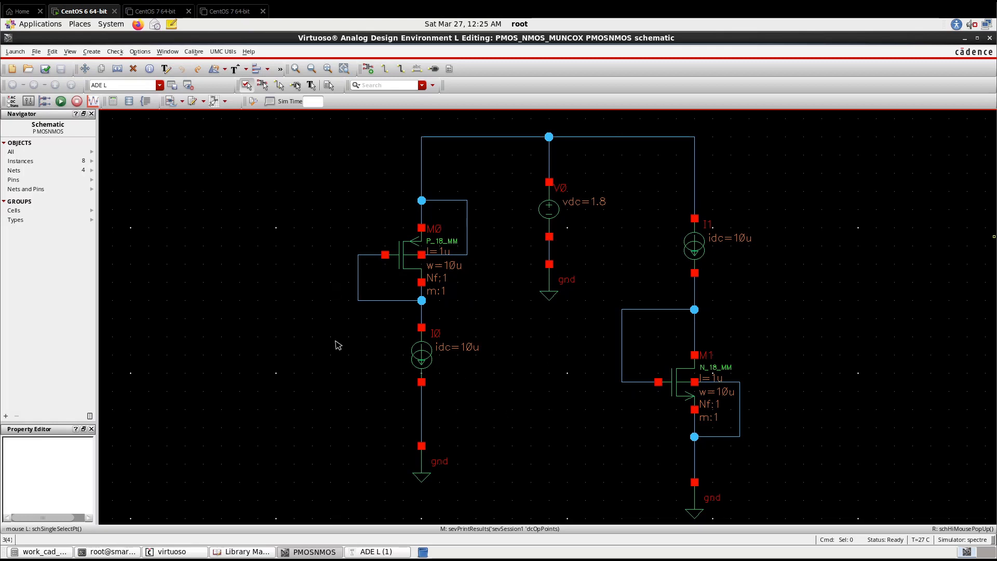
{"action": "mouse_move", "coordinate": [559, 383]}
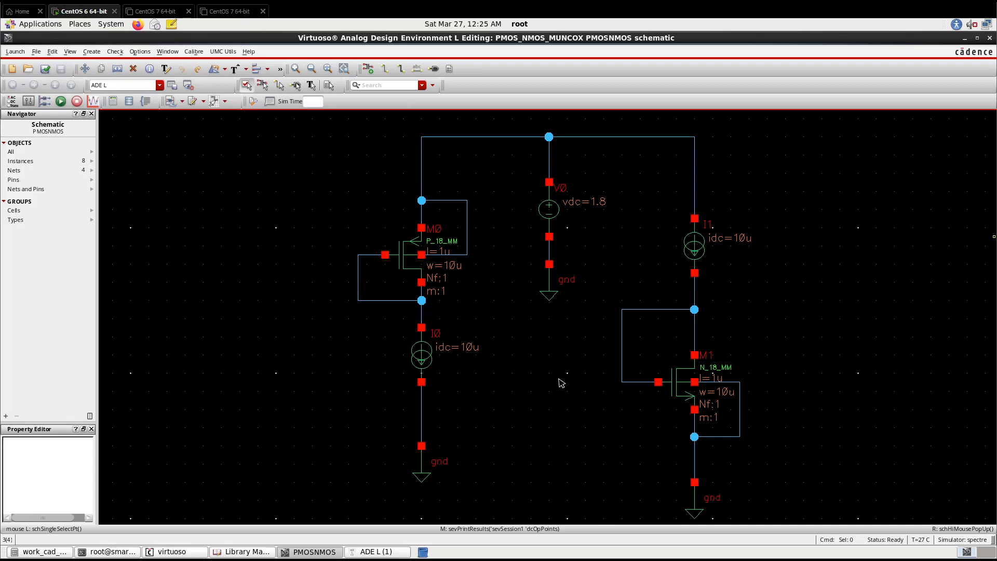
{"action": "mouse_move", "coordinate": [59, 141]}
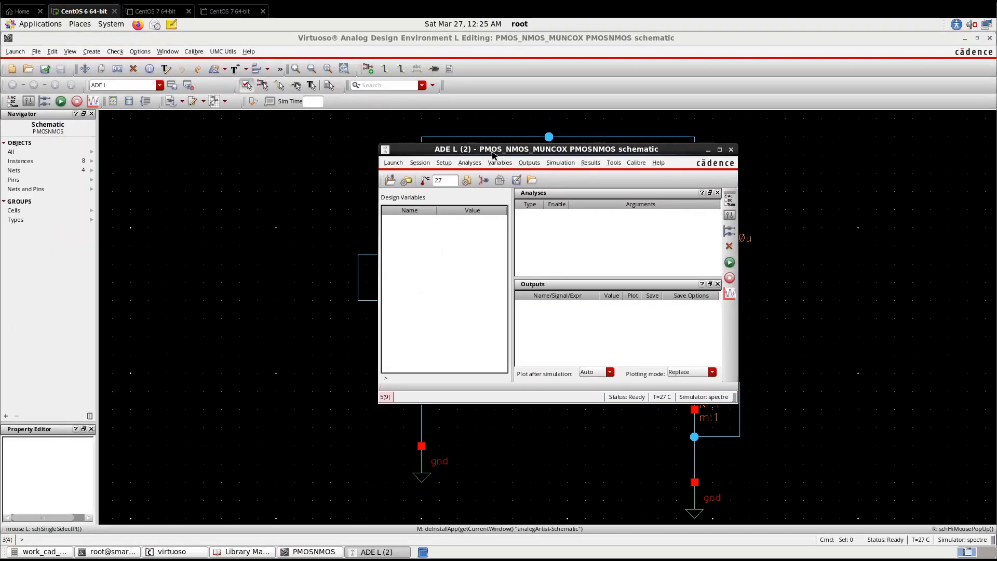
Enable a dc analysis with Save DC Operating Point ticked, then netlist and run the simulation.
{"action": "left_click", "coordinate": [470, 162]}
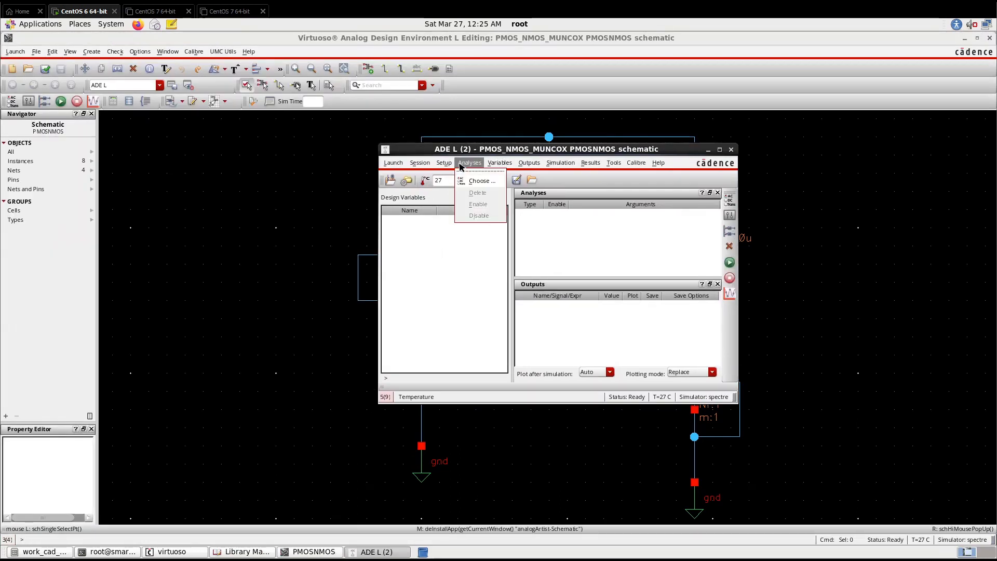
{"action": "left_click", "coordinate": [481, 180]}
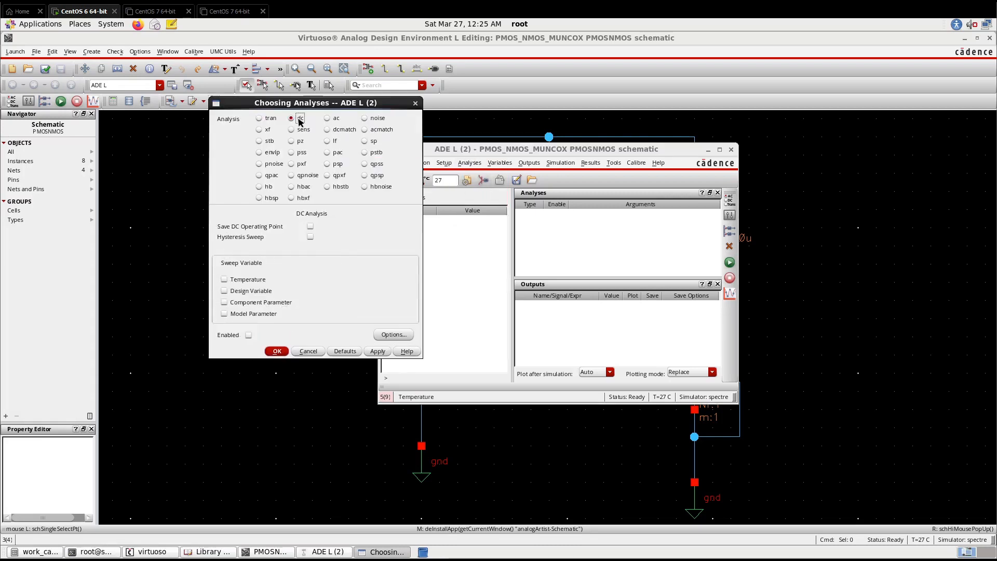
{"action": "left_click", "coordinate": [291, 118]}
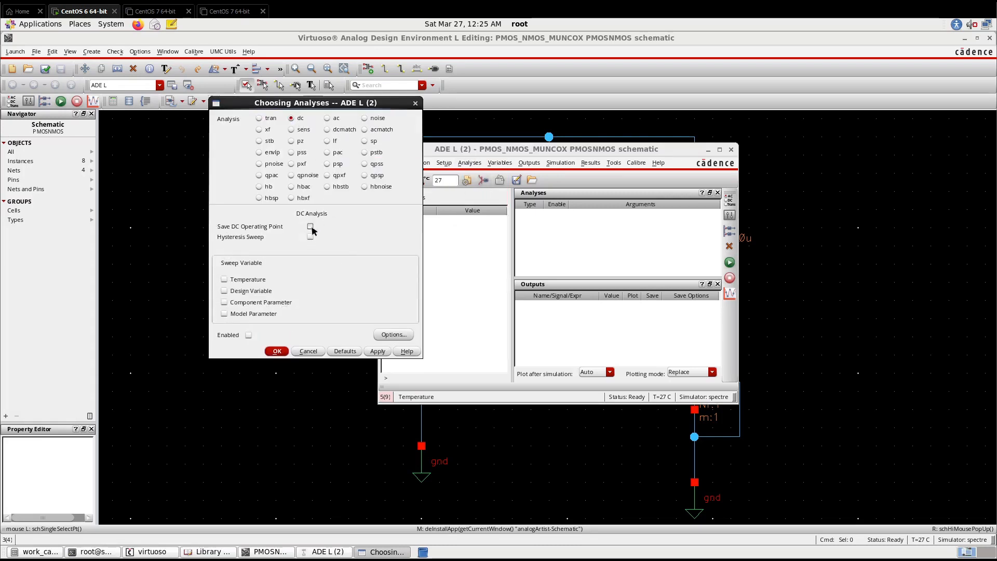
{"action": "left_click", "coordinate": [311, 226]}
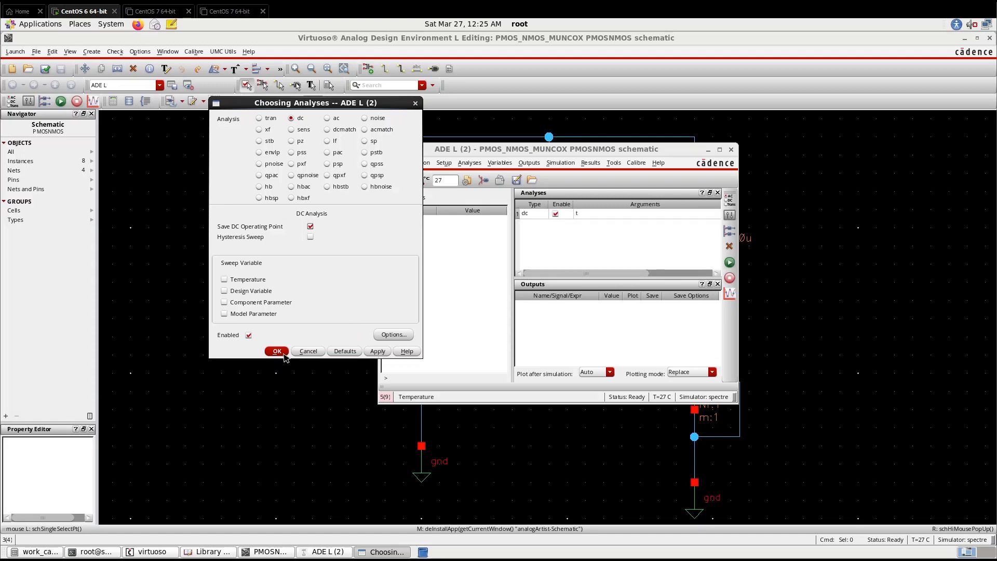
{"action": "left_click", "coordinate": [276, 350]}
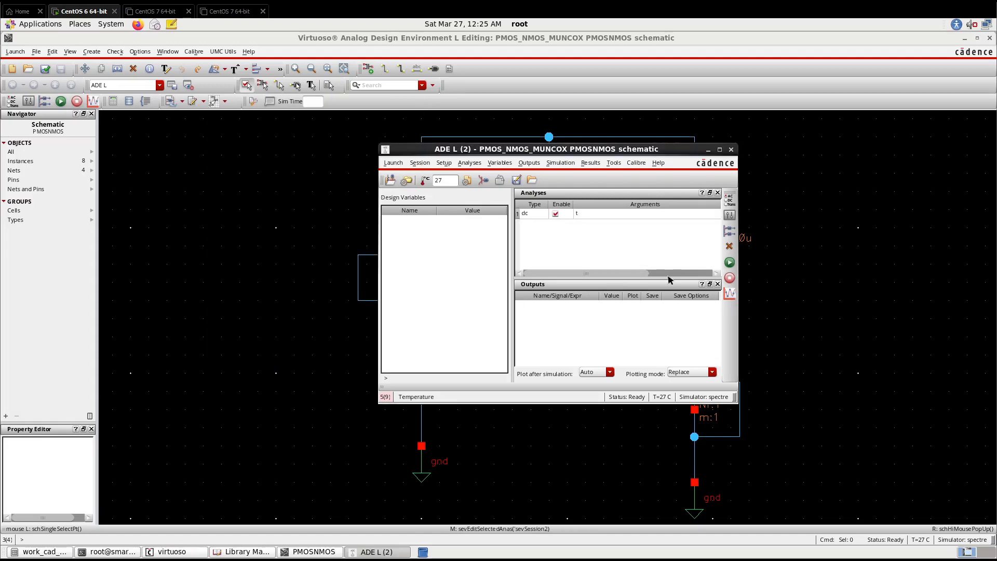
{"action": "left_click", "coordinate": [729, 262]}
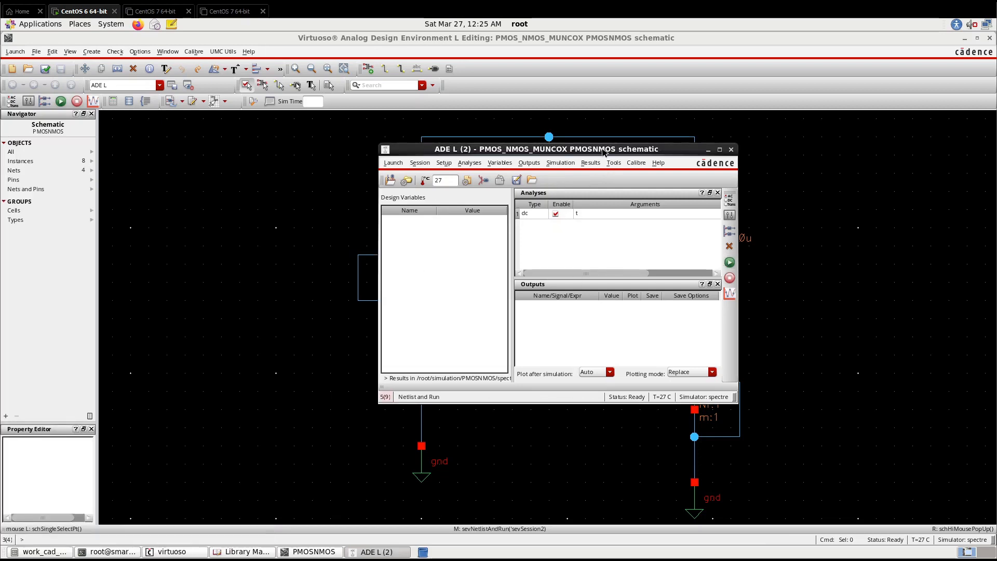
Launch Results > Print > DC Operating Points to list values for instances picked on the schematic.
{"action": "left_click", "coordinate": [495, 200]}
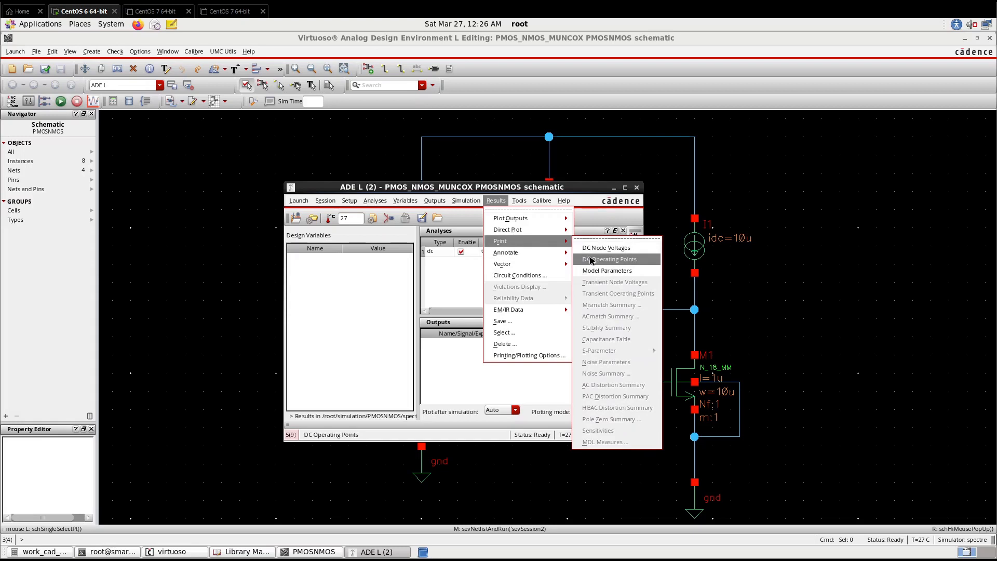
{"action": "left_click", "coordinate": [607, 259]}
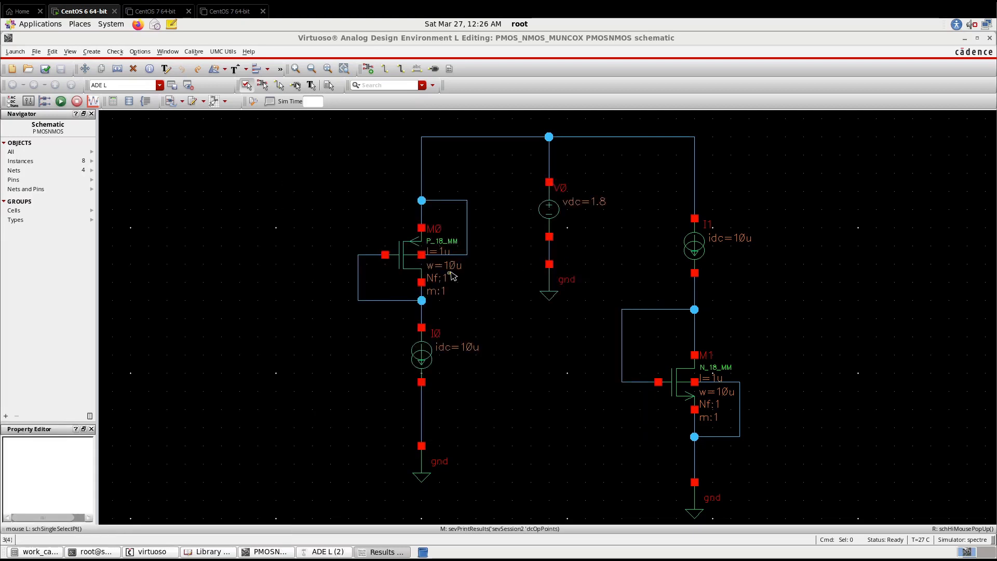
{"action": "left_click", "coordinate": [674, 381]}
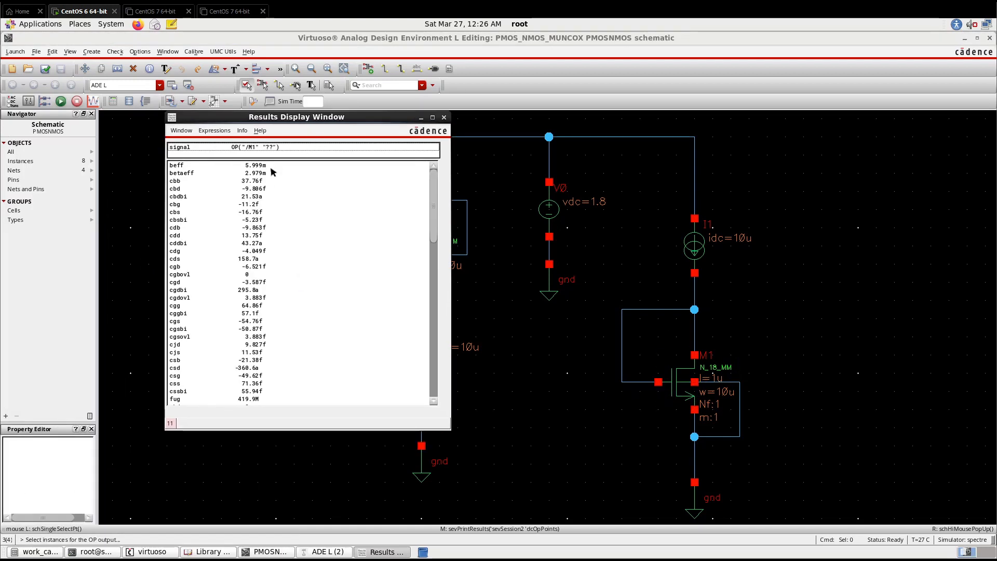
{"action": "left_click", "coordinate": [216, 181]}
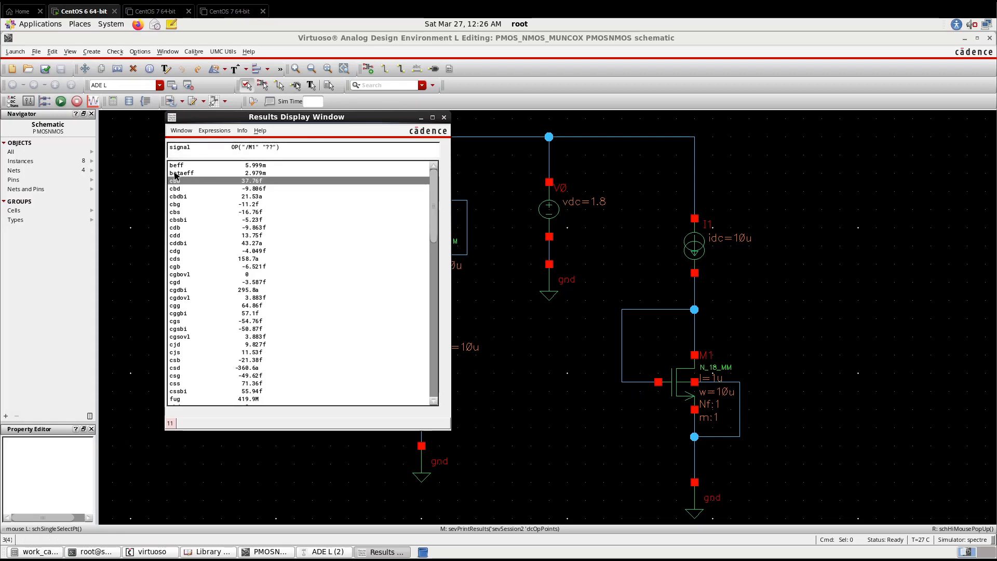
{"action": "left_click", "coordinate": [181, 173]}
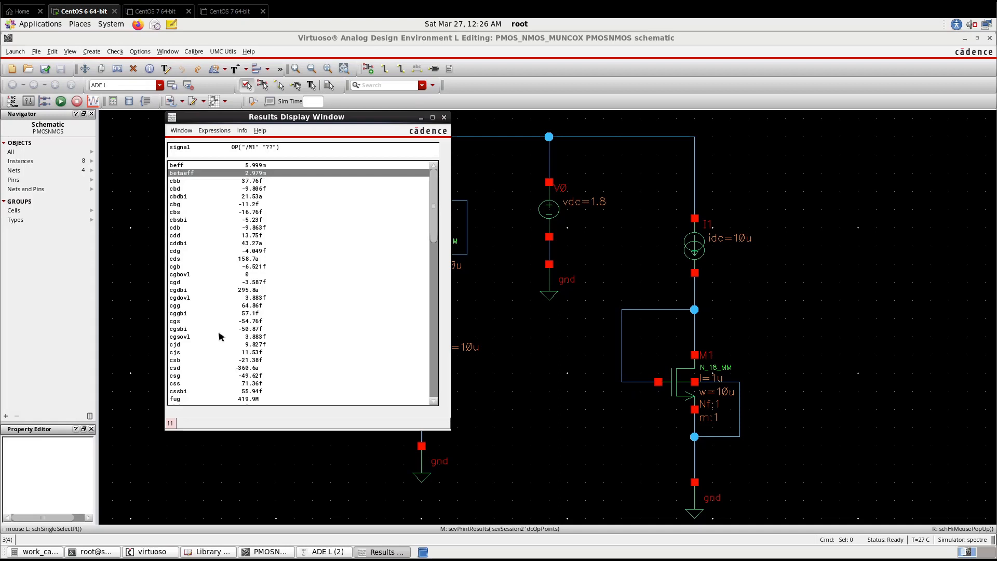
{"action": "scroll", "scroll_direction": "down", "scroll_amount": 3}
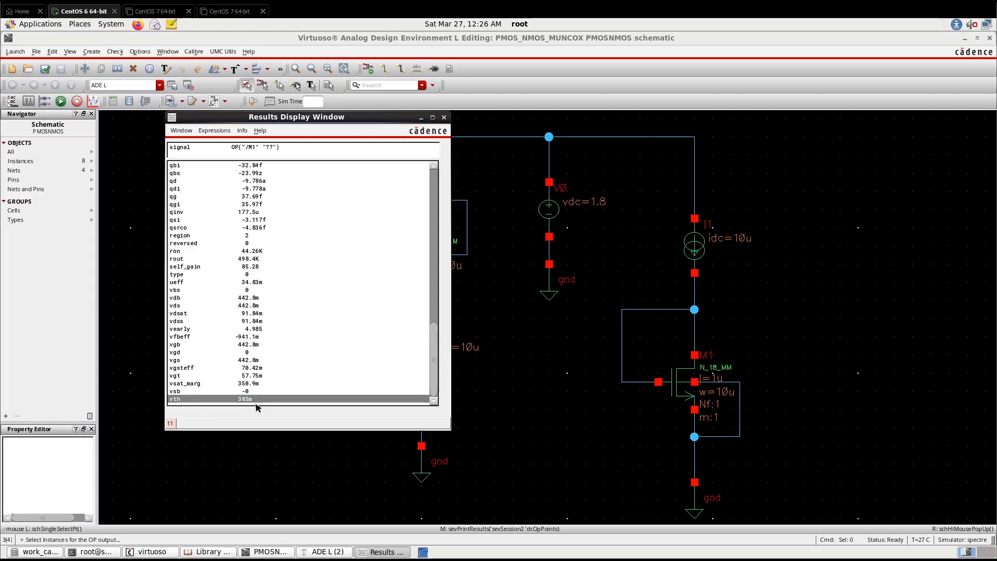
{"action": "mouse_move", "coordinate": [207, 356]}
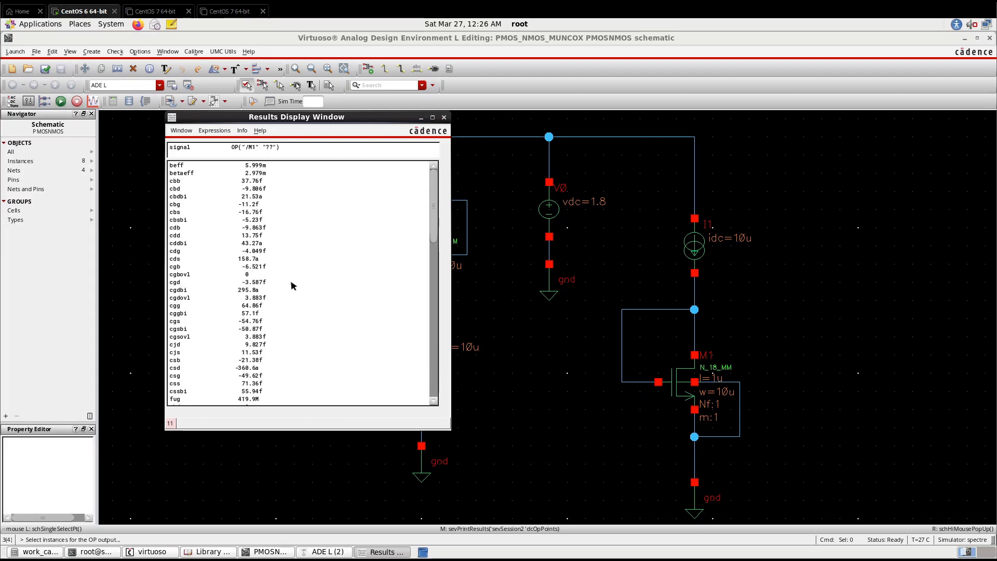
{"action": "mouse_move", "coordinate": [324, 194]}
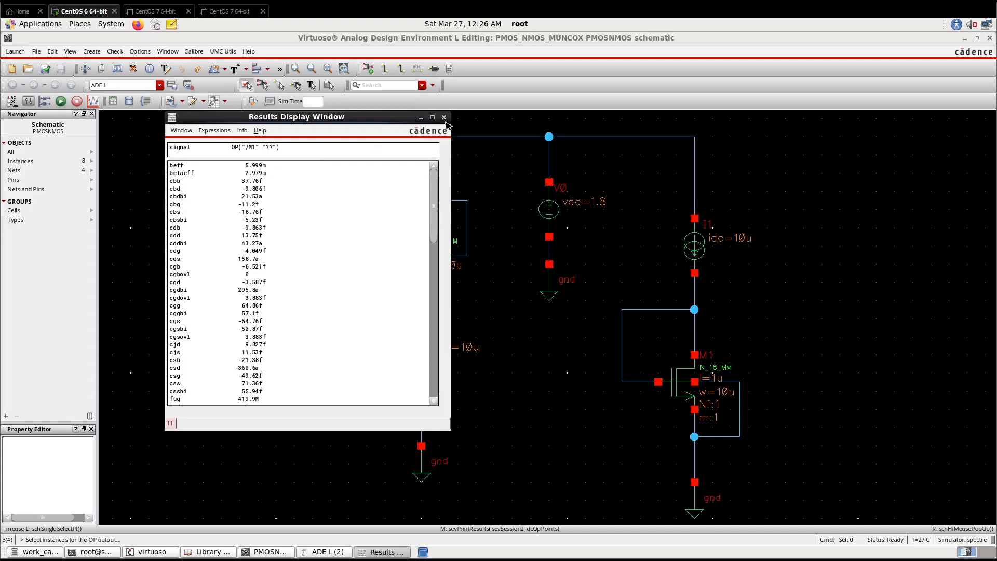
{"action": "left_click", "coordinate": [444, 118]}
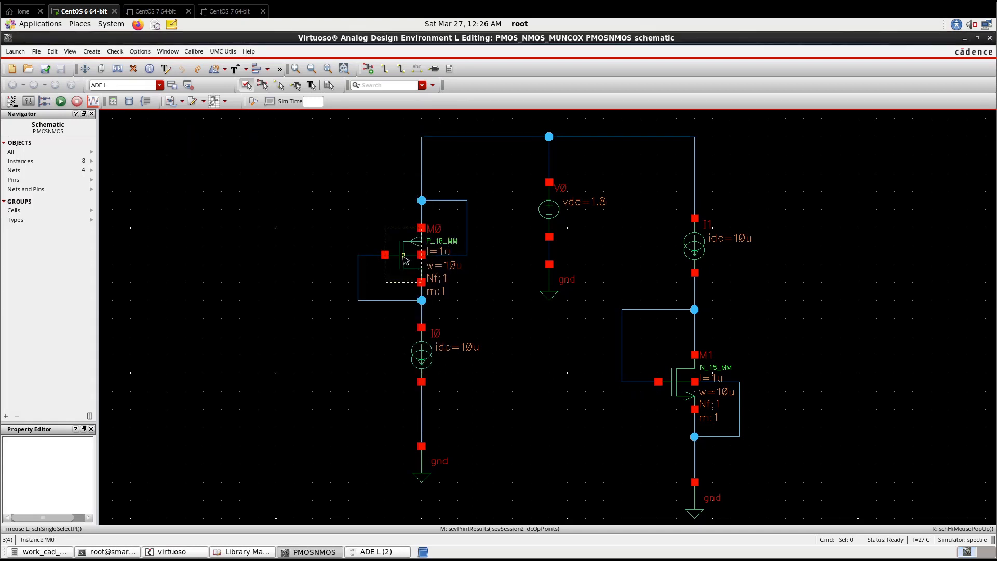
Show PMOS M0's operating point and mark its betaeff 641.1u and vth -492.9m rows.
{"action": "left_click", "coordinate": [421, 255]}
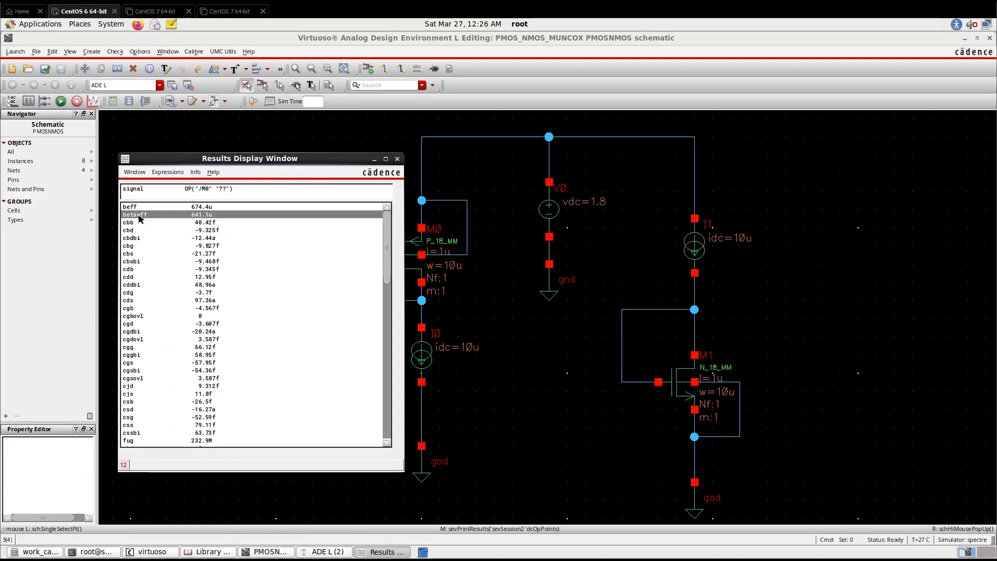
{"action": "mouse_move", "coordinate": [216, 333]}
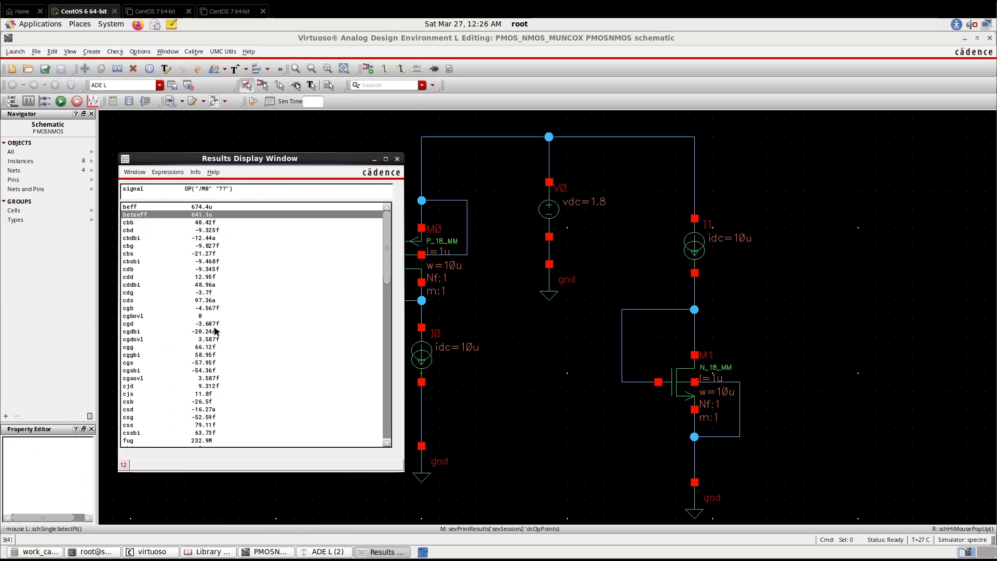
{"action": "scroll", "scroll_direction": "down", "scroll_amount": 3}
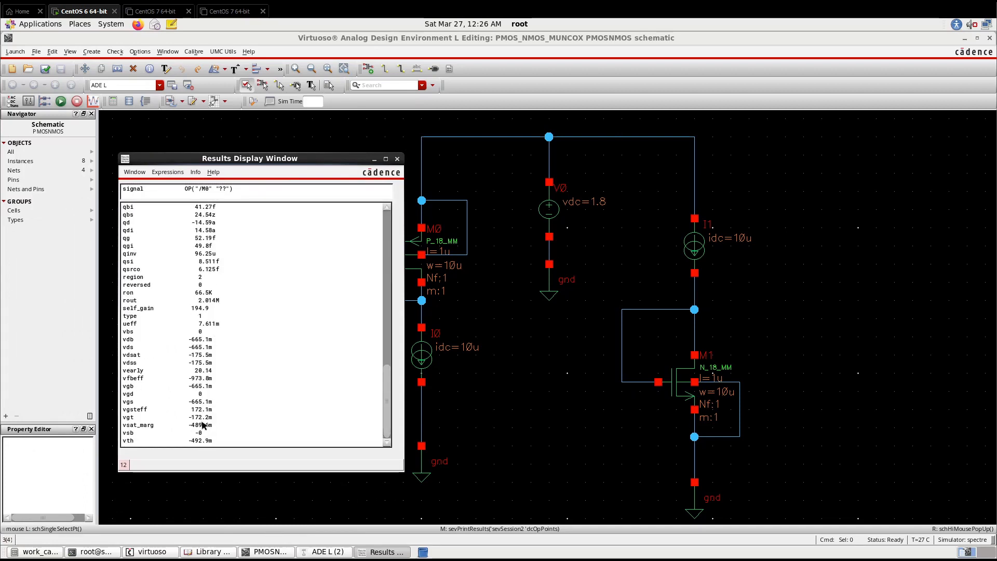
{"action": "left_click", "coordinate": [191, 440]}
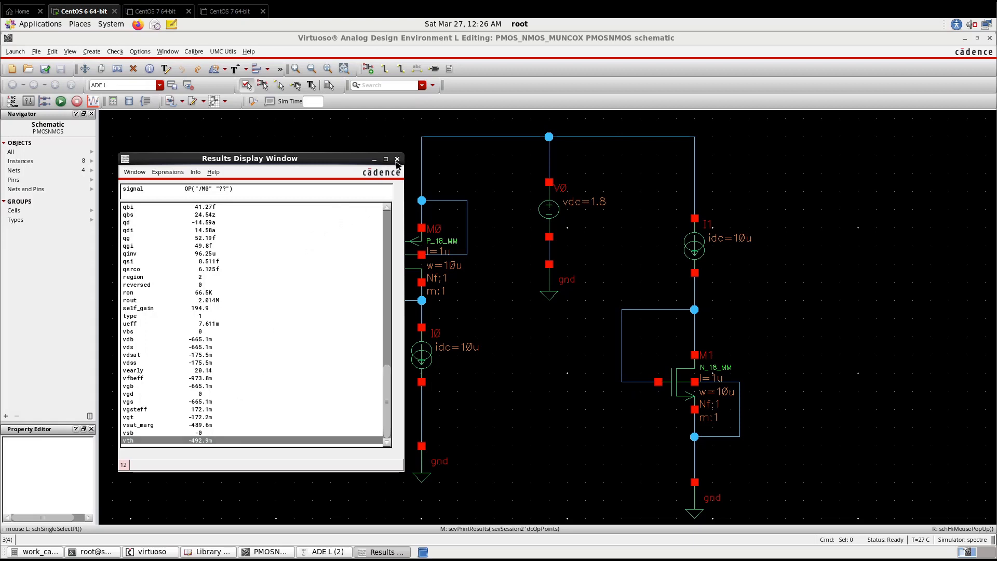
{"action": "mouse_move", "coordinate": [396, 158]}
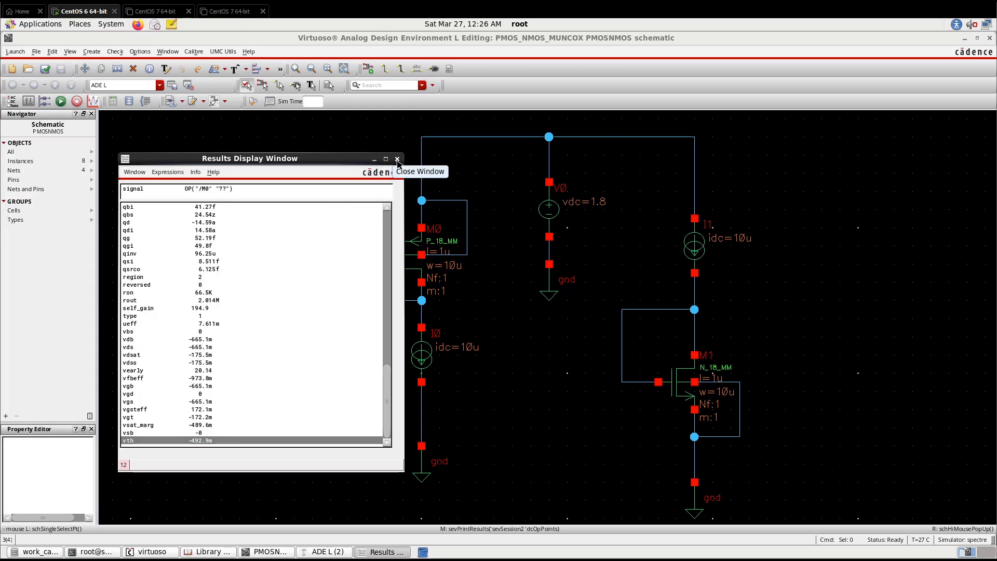
{"action": "mouse_move", "coordinate": [516, 296]}
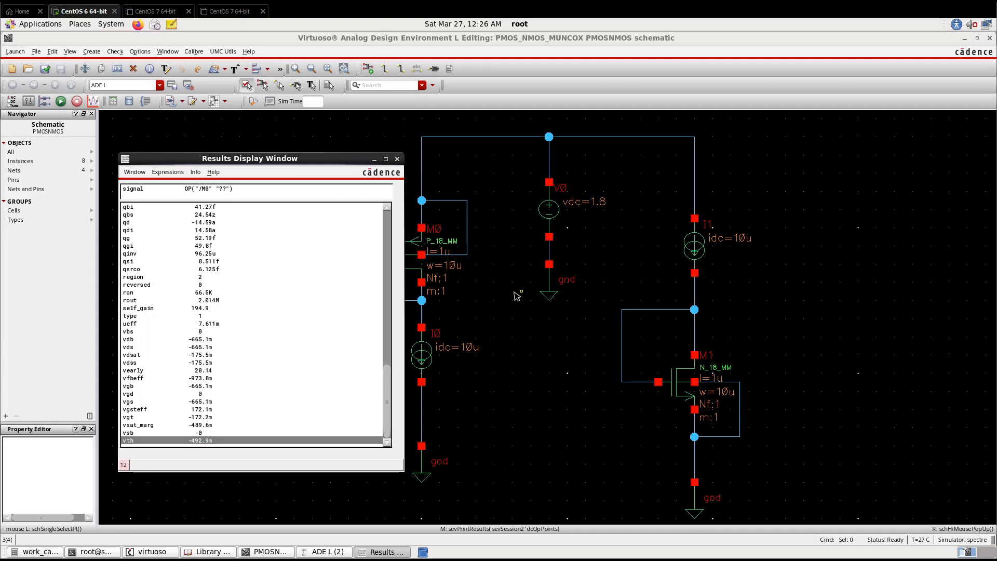
{"action": "mouse_move", "coordinate": [503, 314]}
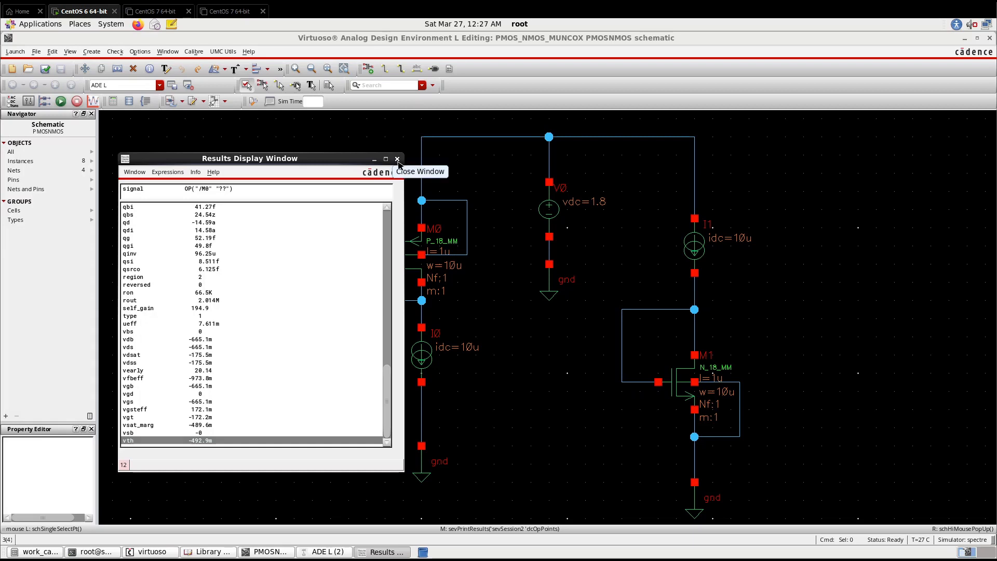
{"action": "mouse_move", "coordinate": [314, 259]}
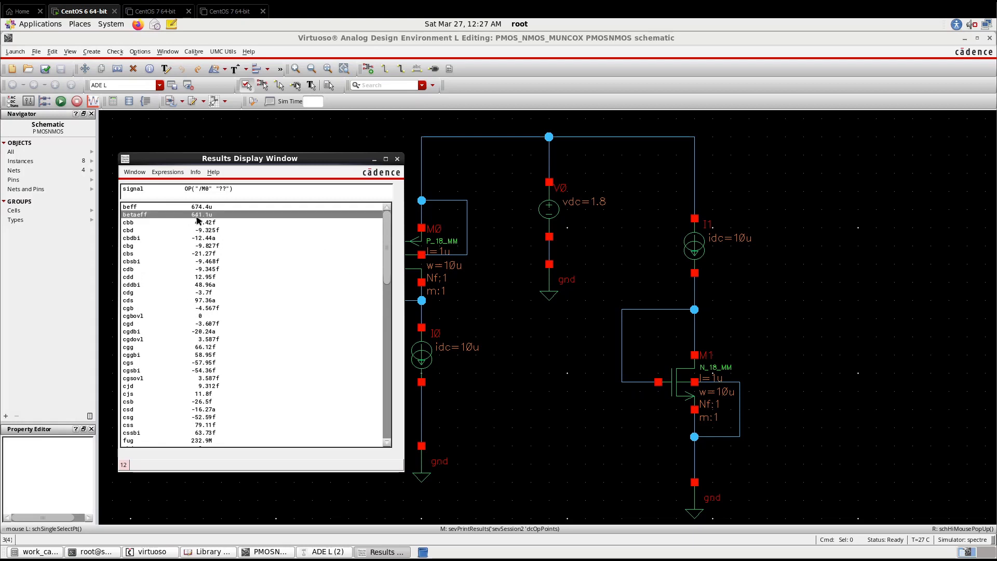
{"action": "mouse_move", "coordinate": [326, 256]}
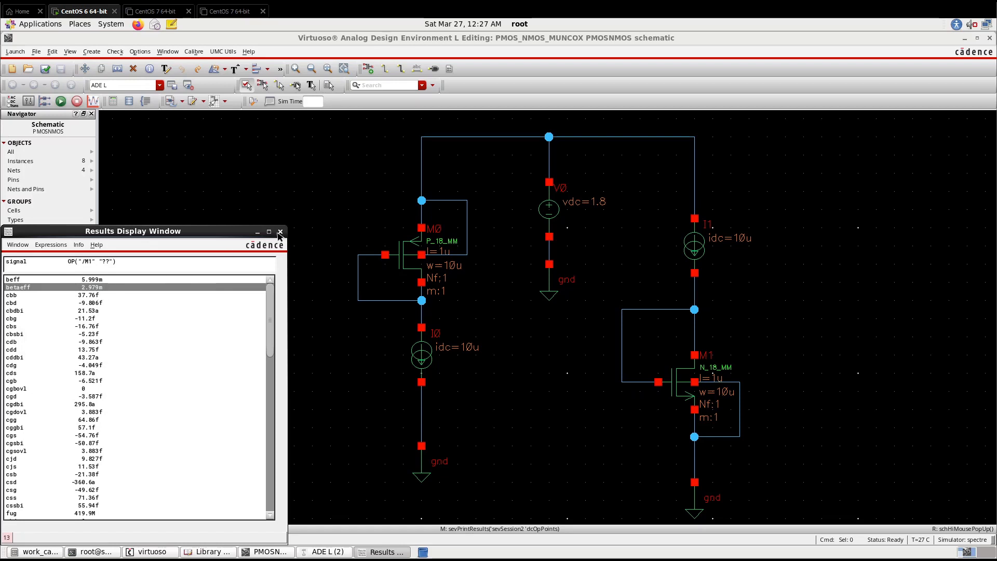
Close the Results Display Window, leaving only the PMOS/NMOS test schematic.
{"action": "left_click", "coordinate": [279, 232]}
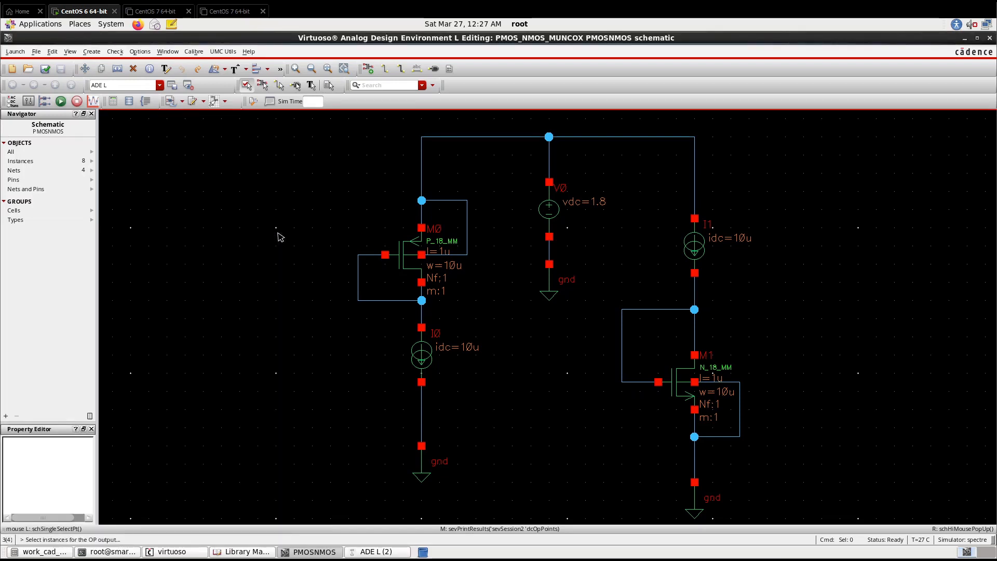
{"action": "mouse_move", "coordinate": [391, 273]}
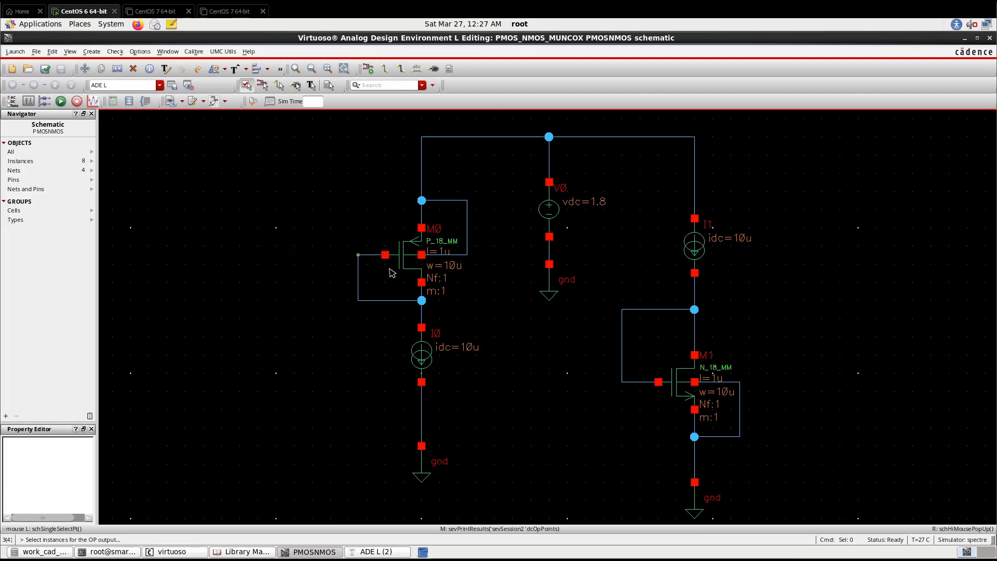